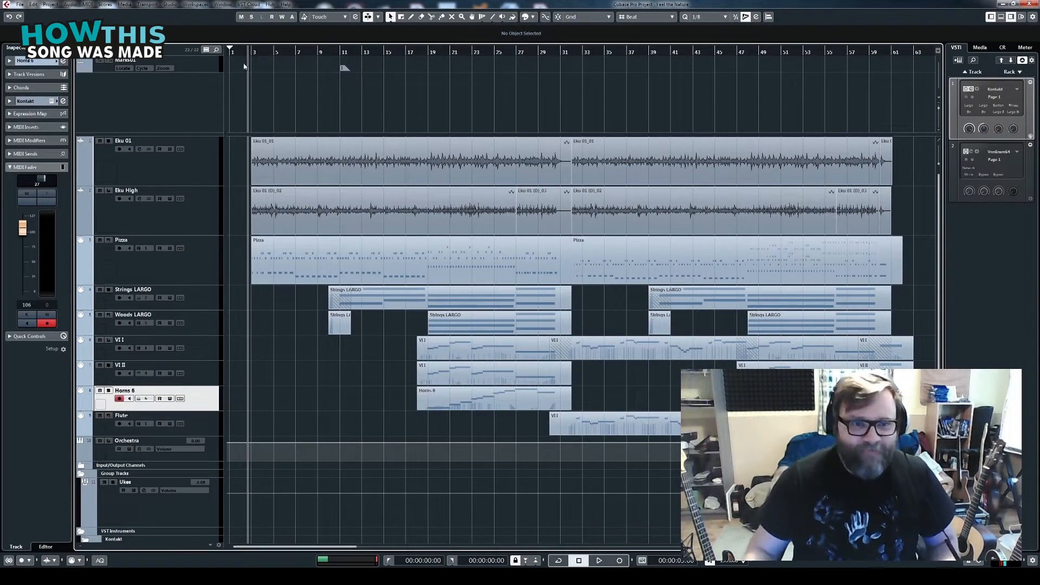
# - Solo the Eku 01 and Eku High guitar tracks so all other tracks go silent
pyautogui.click(598, 560)
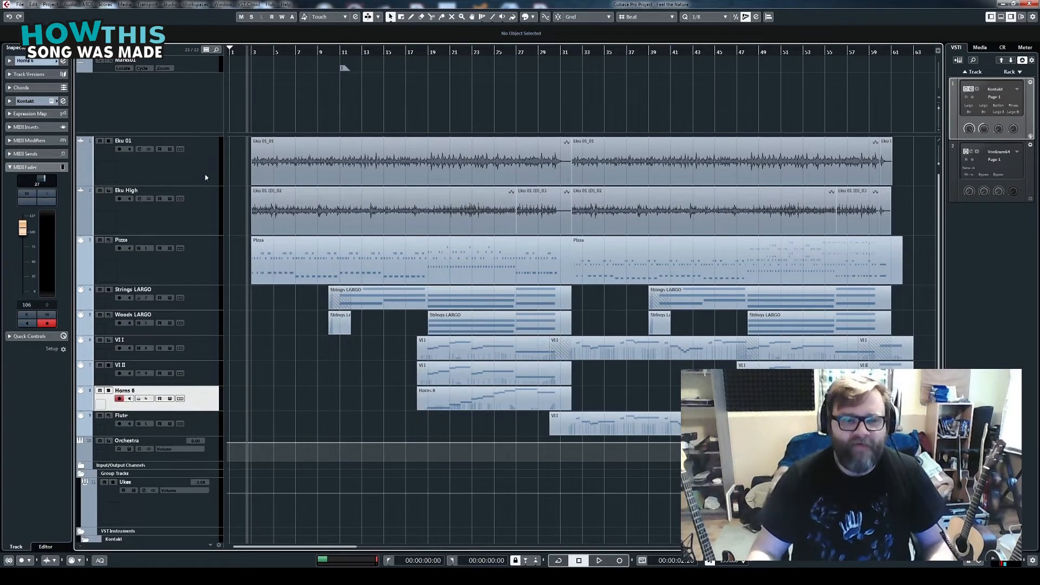
pyautogui.click(126, 190)
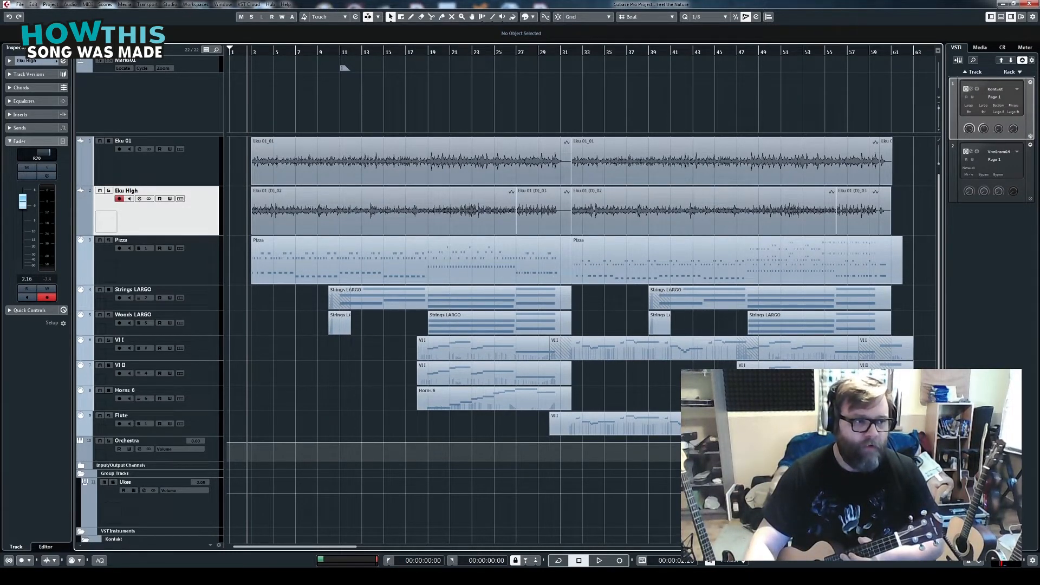
pyautogui.moveTo(353, 4)
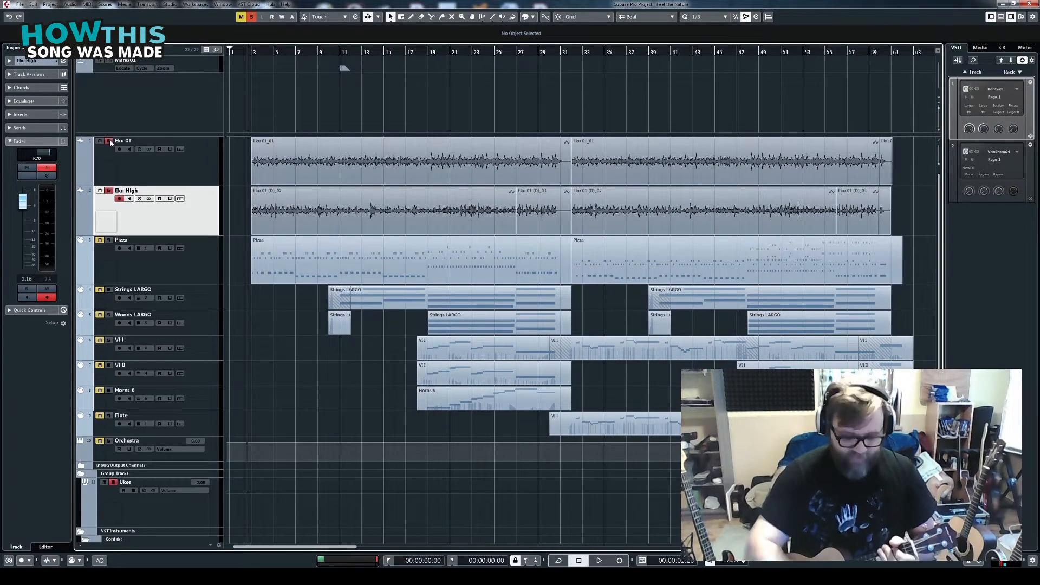
# - Start playback and add the Pizza track to the soloed guitars
pyautogui.click(599, 560)
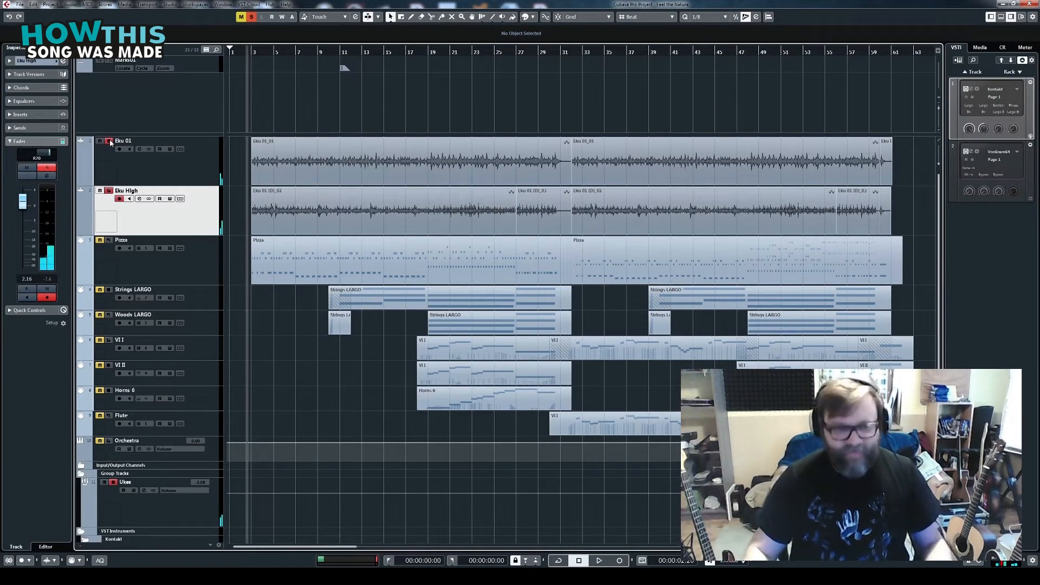
pyautogui.moveTo(110, 240)
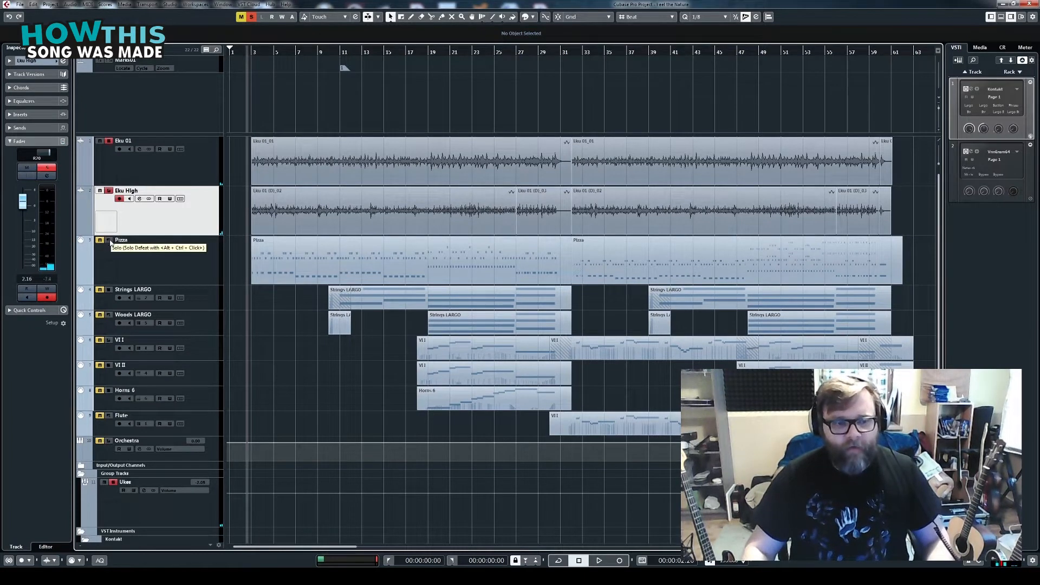
pyautogui.click(121, 239)
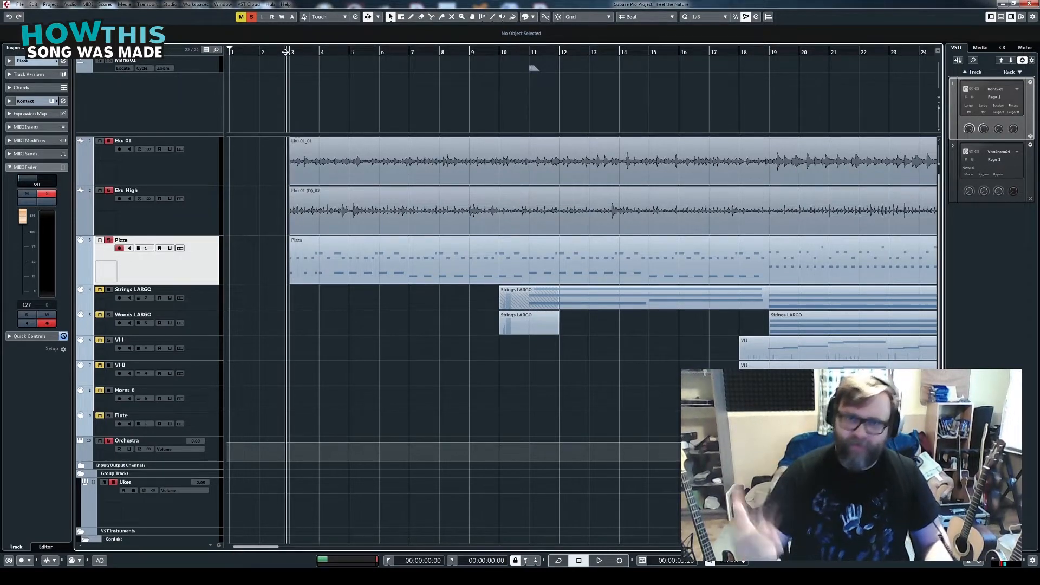
# - Audition the soloed opening, then deactivate all solos so the full arrangement plays
pyautogui.click(598, 560)
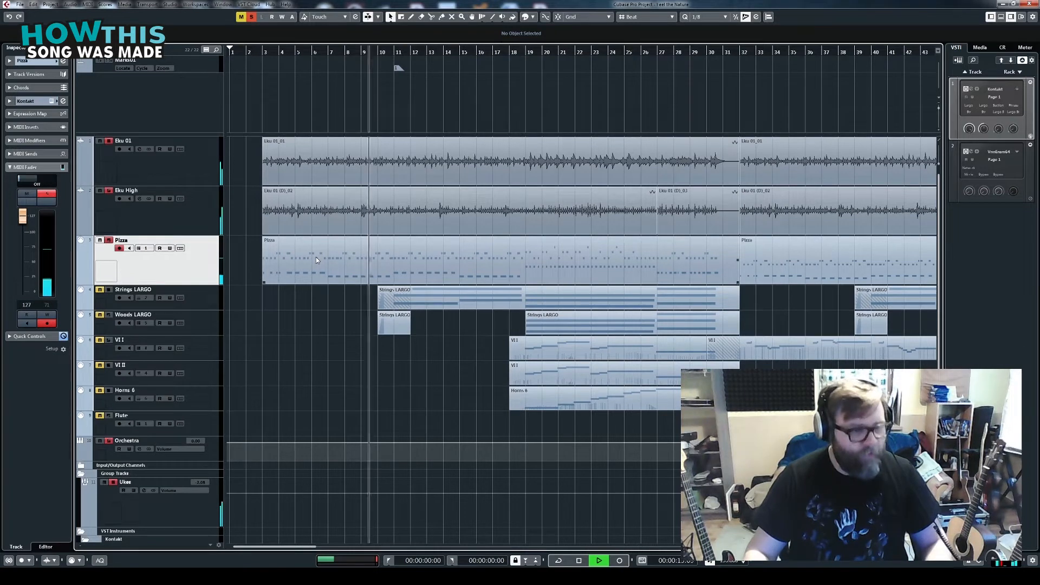
pyautogui.click(578, 560)
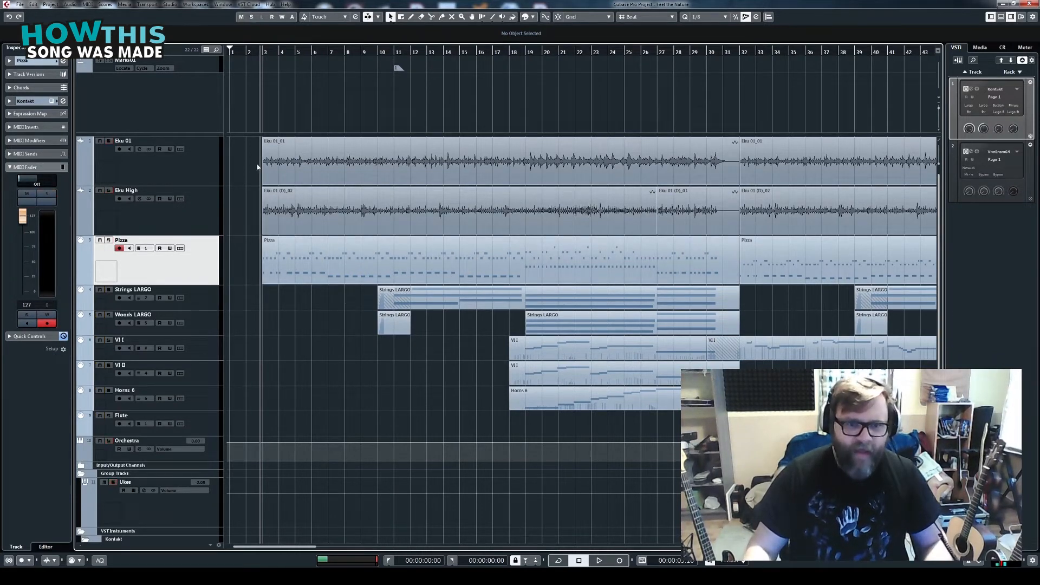
# - Solo Pizza and Strings LARGO, then bring up the Kontakt instrument window
pyautogui.click(241, 17)
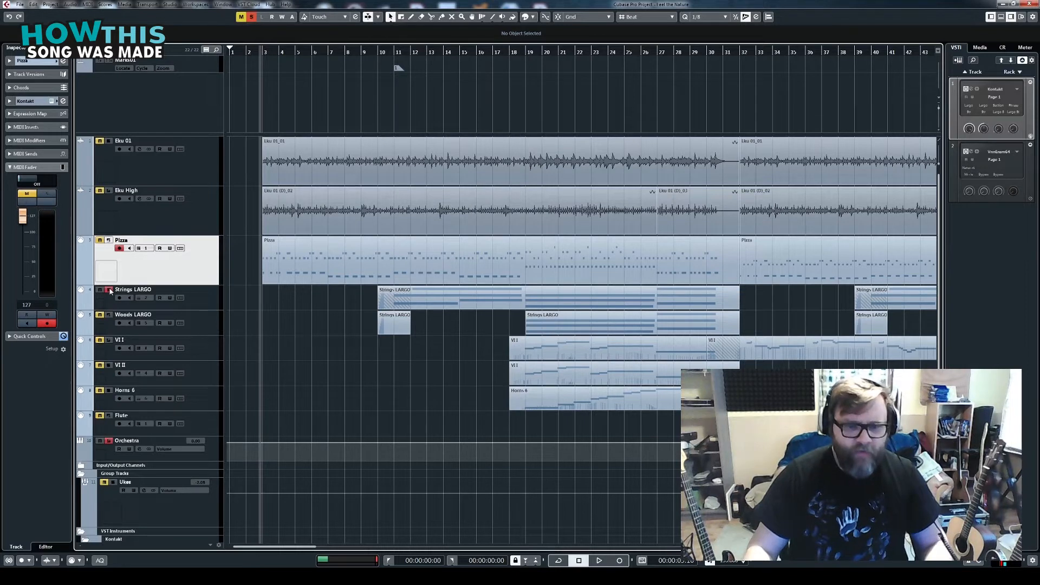
pyautogui.click(108, 315)
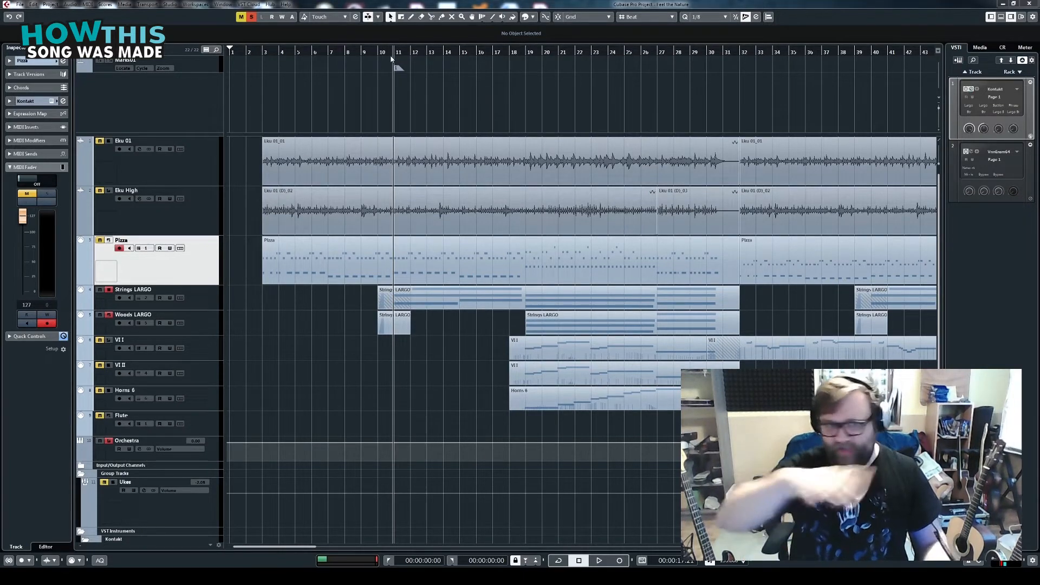
pyautogui.click(599, 560)
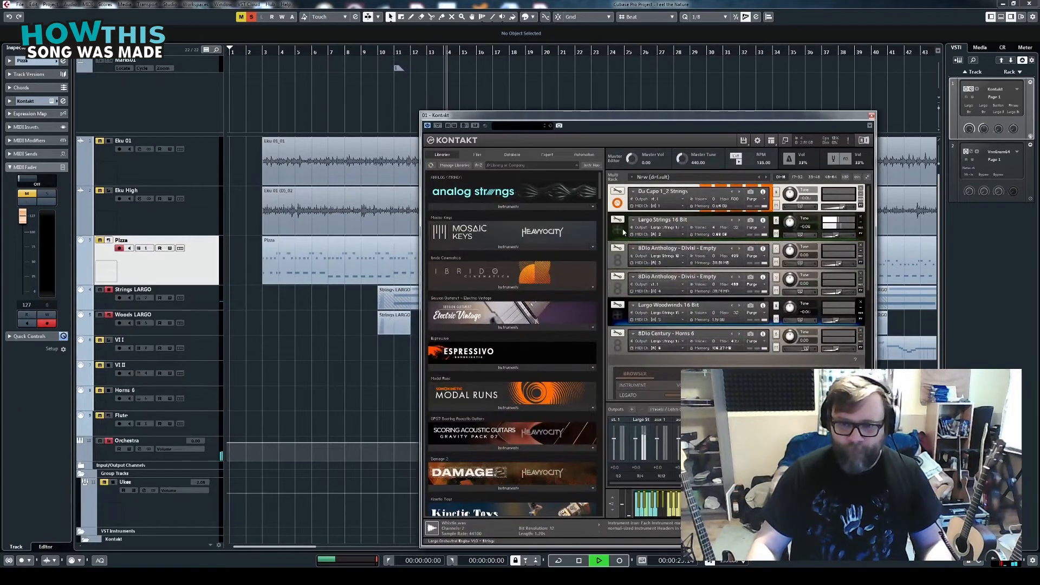
# - Review the loaded divisi string patch in Kontakt, then close its window
pyautogui.click(634, 219)
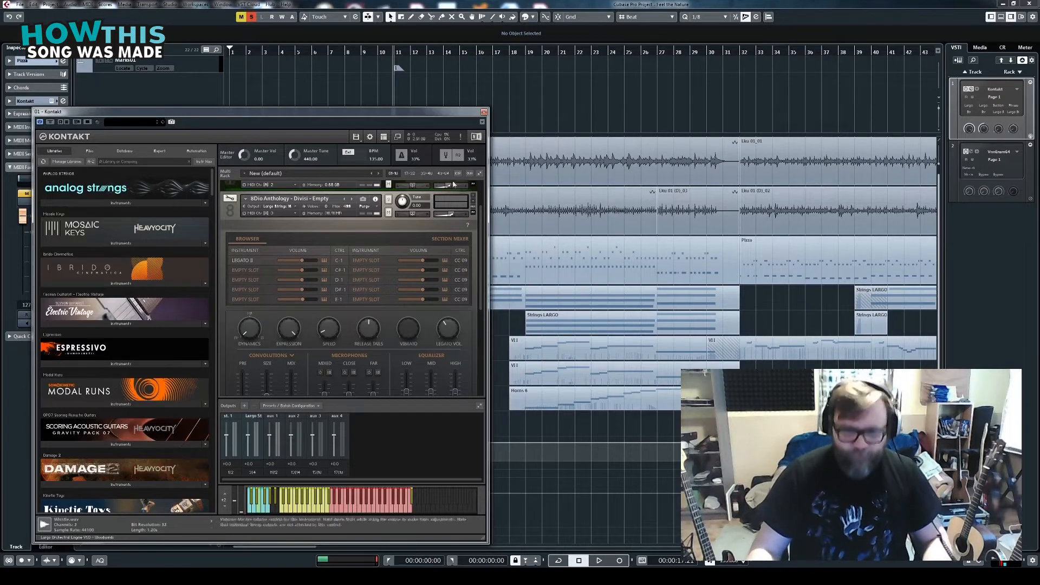
pyautogui.click(483, 112)
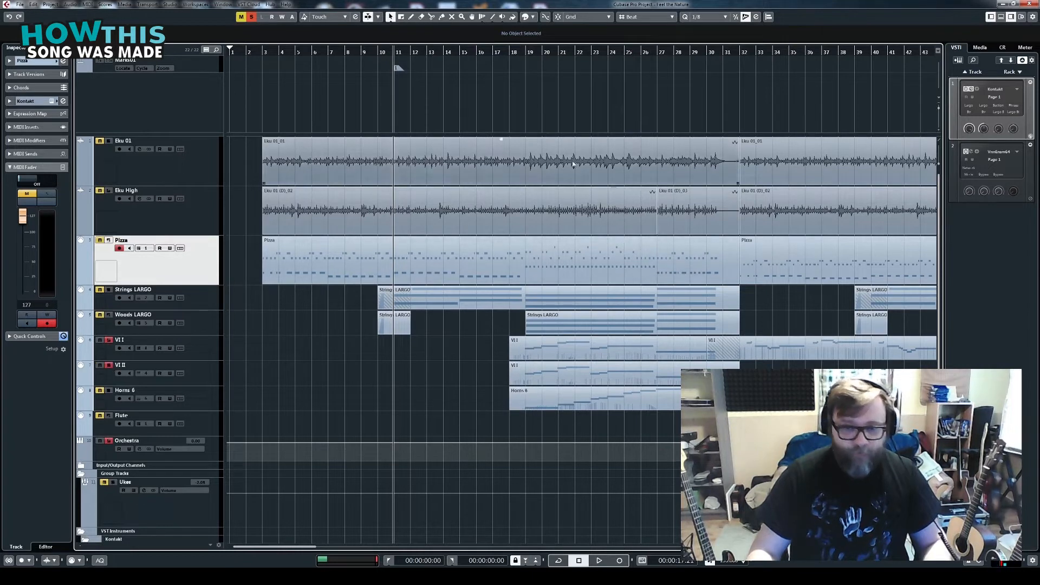
# - Solo the Horns 6 track alongside the two violin tracks
pyautogui.click(598, 560)
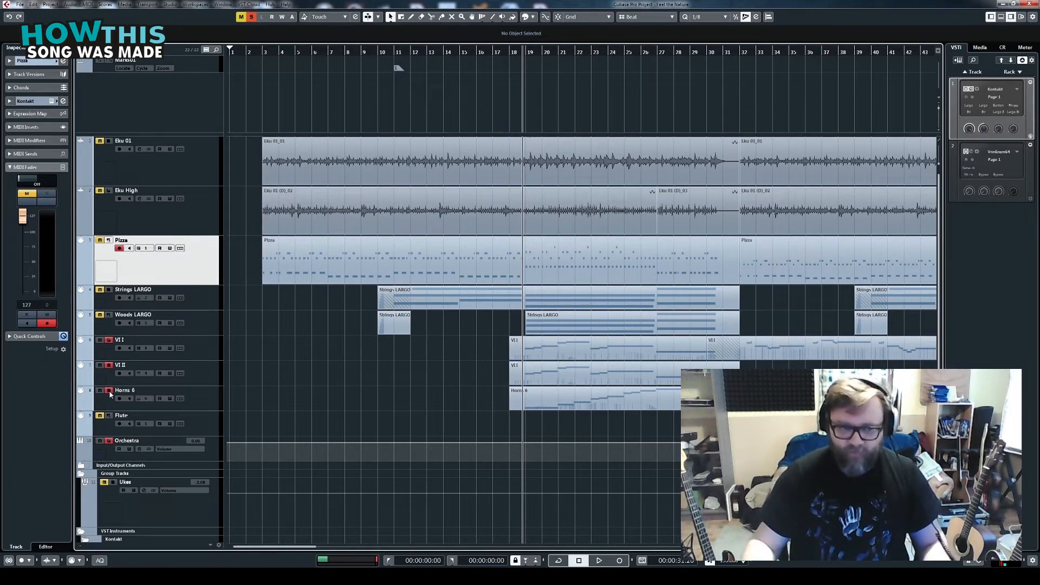
# - Take the solo off the Horns 6 track
pyautogui.click(598, 560)
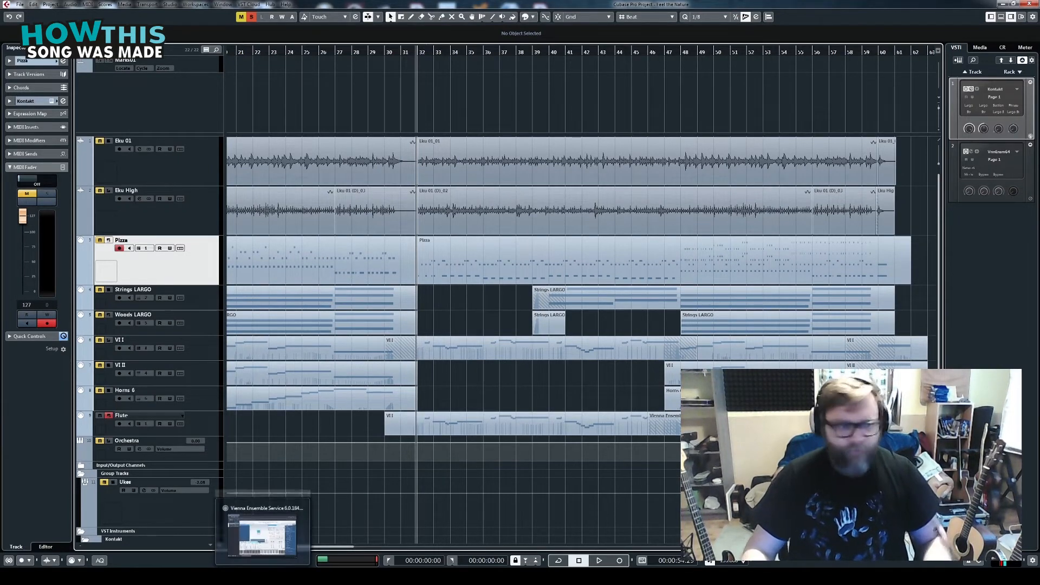
pyautogui.click(262, 534)
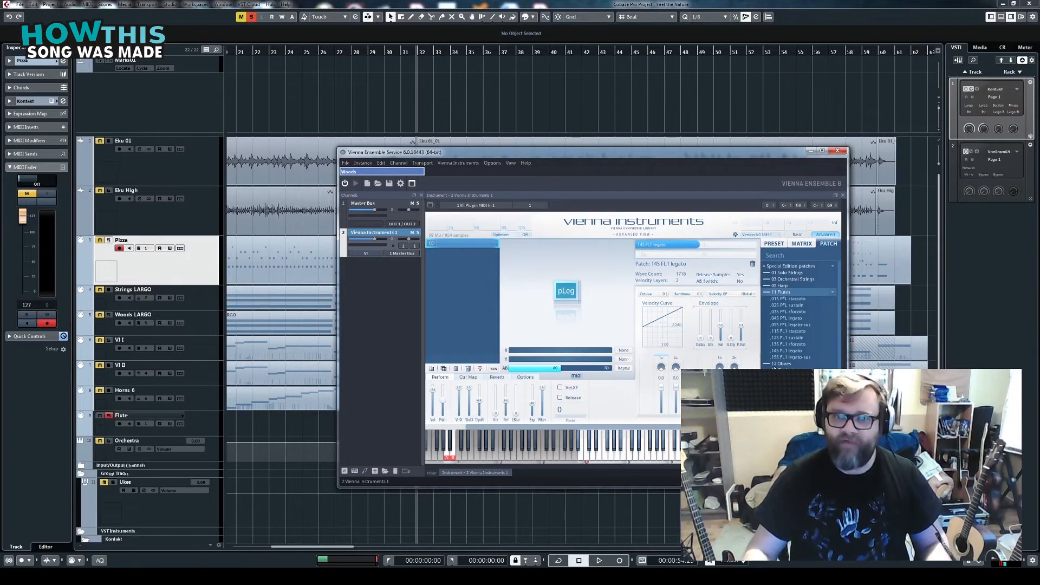
pyautogui.moveTo(492, 177)
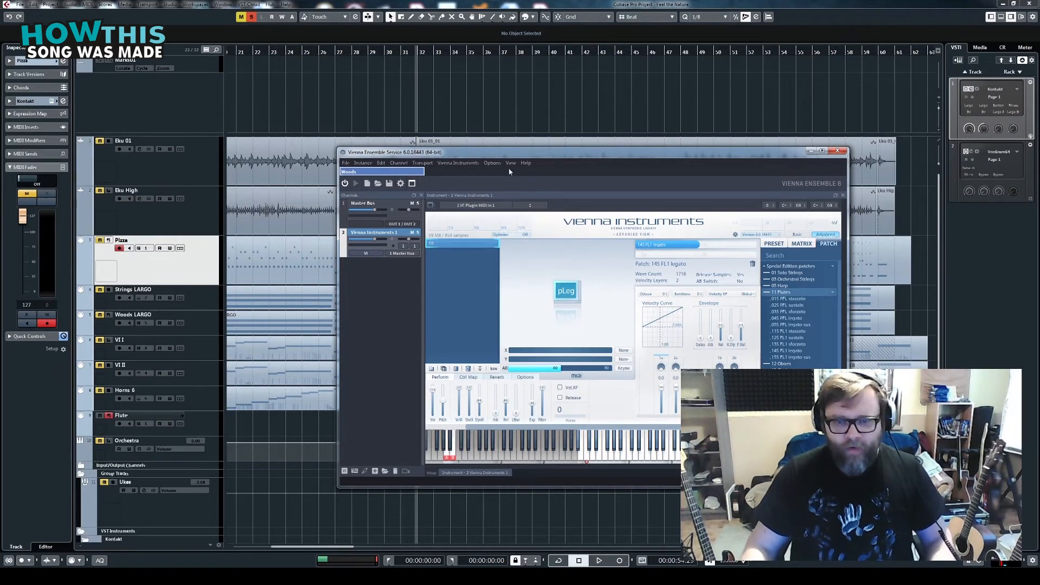
pyautogui.click(837, 152)
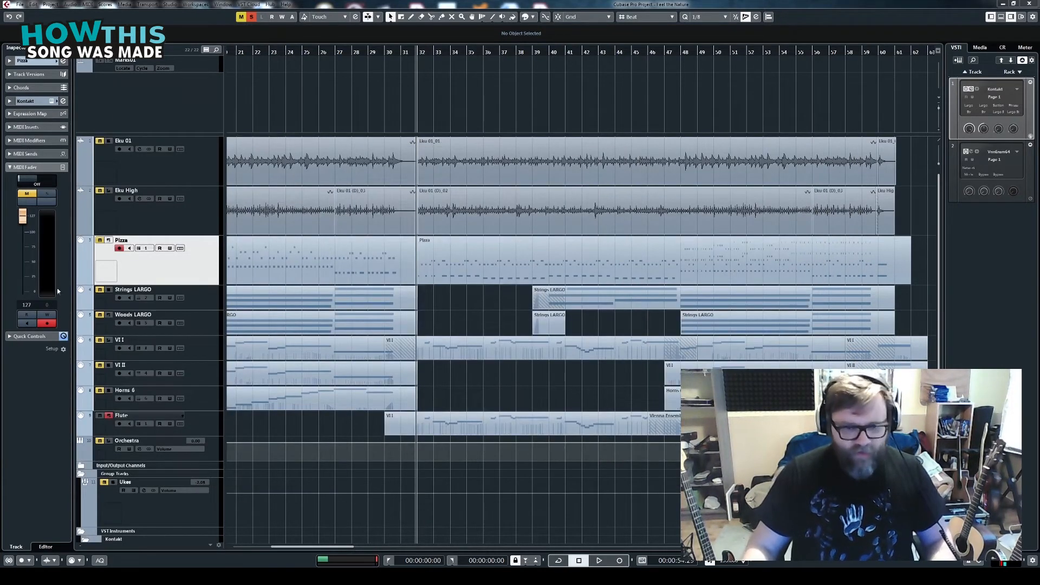
pyautogui.click(598, 560)
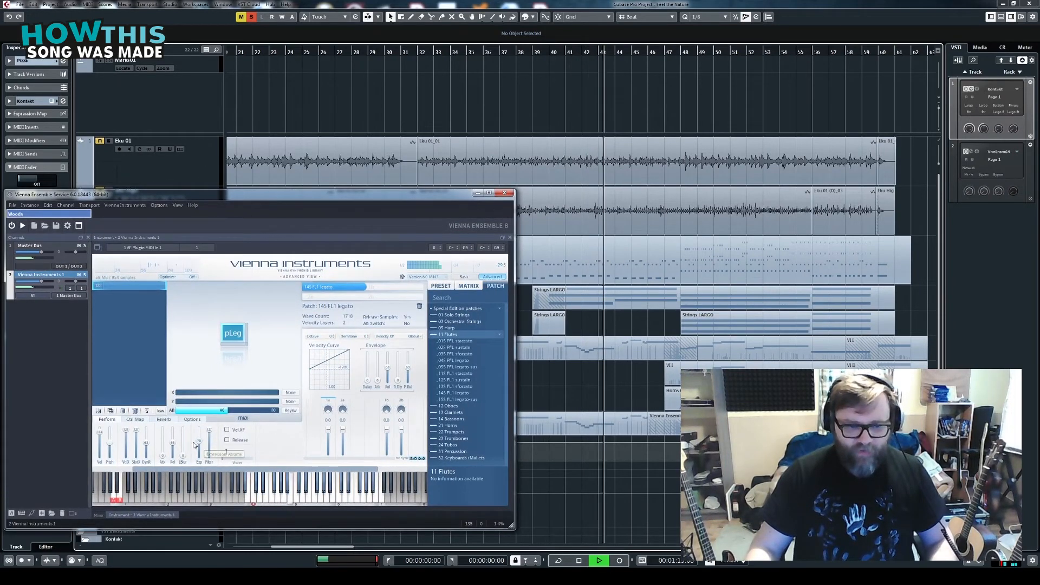
pyautogui.moveTo(182, 441)
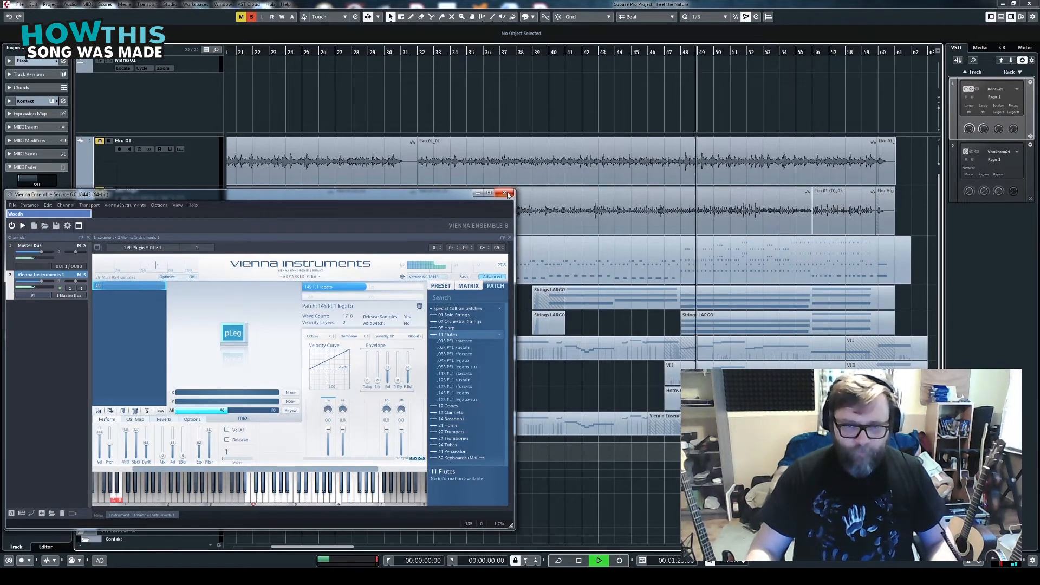
# - Close the Vienna Ensemble window and confirm the disconnect-all-instances warning
pyautogui.click(504, 194)
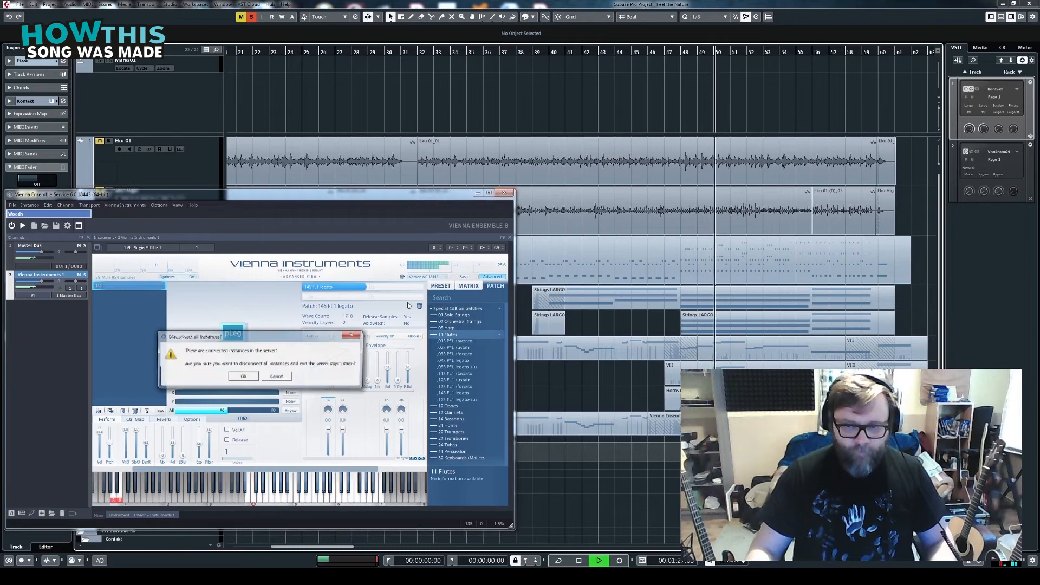
pyautogui.click(276, 376)
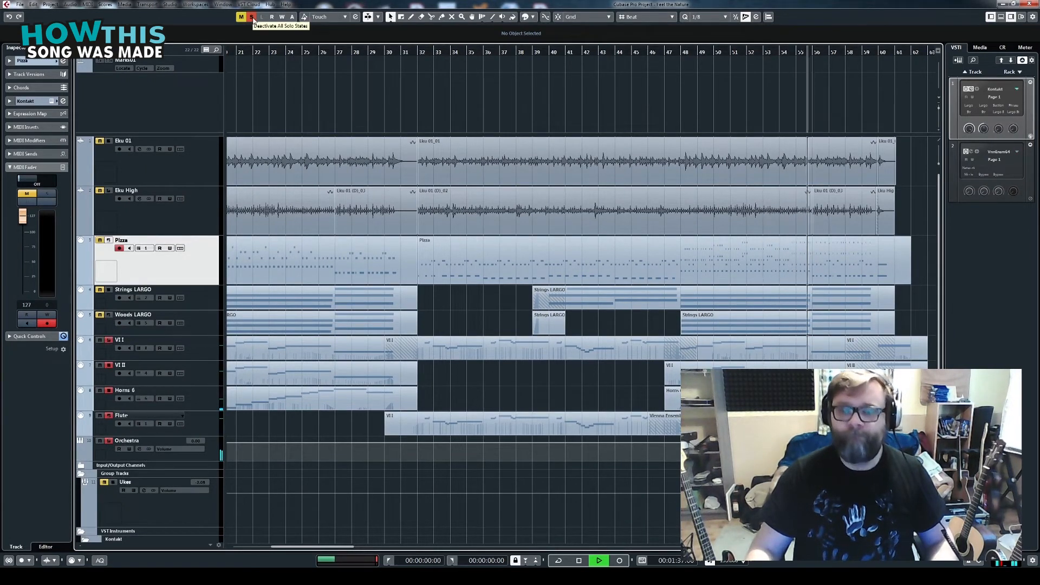
# - Deactivate all solo states and scroll the project back toward the start
pyautogui.click(252, 17)
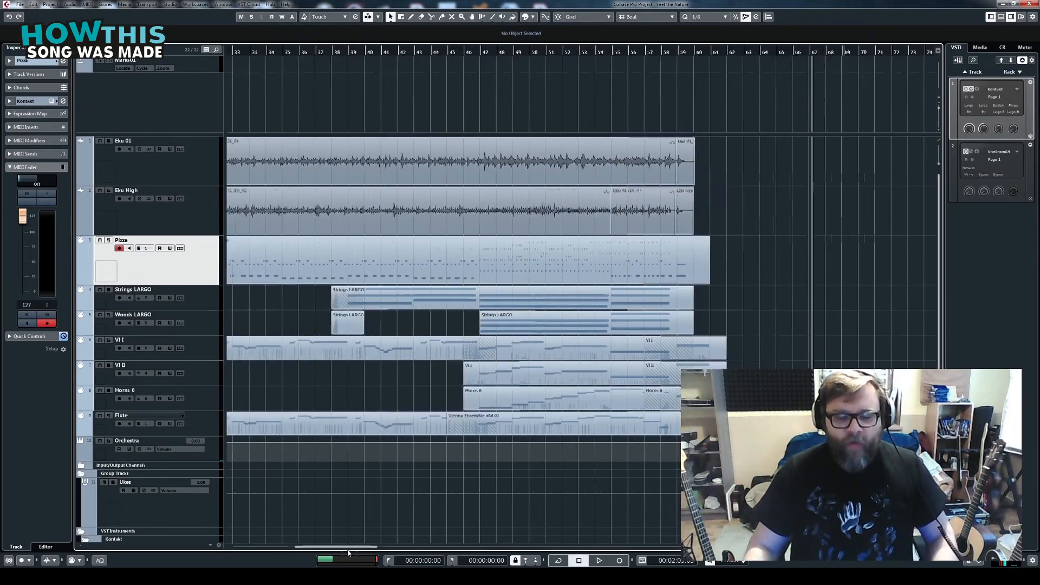
pyautogui.hscroll(-3)
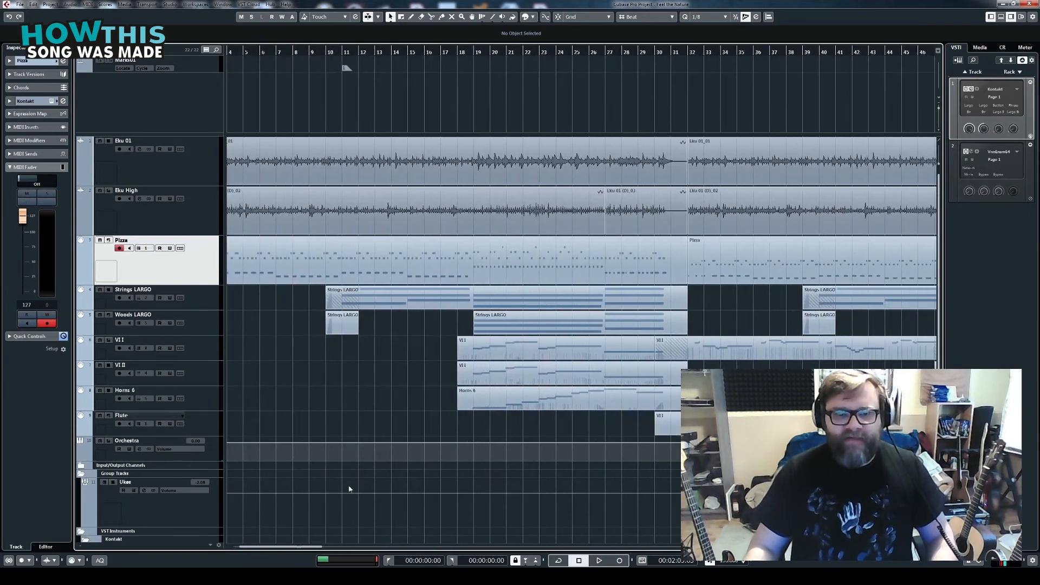